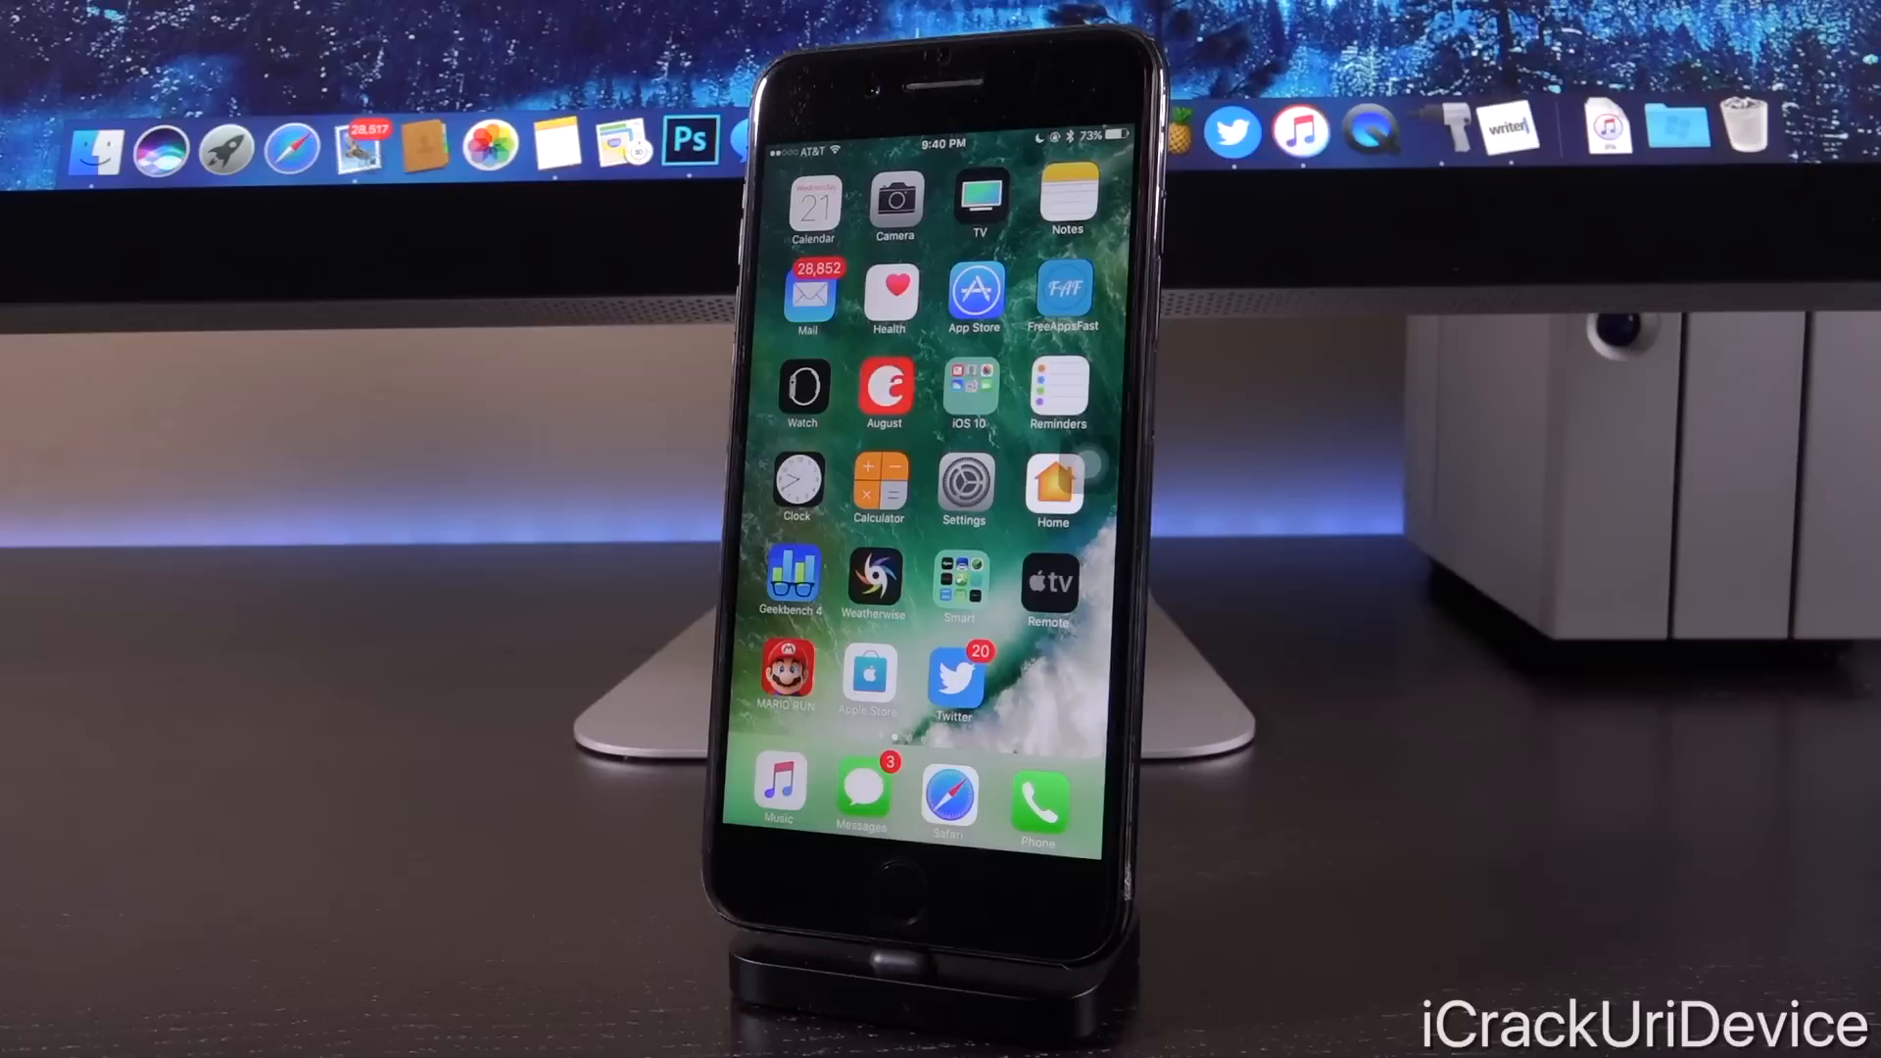
{"action": "mouse_move", "coordinate": [1740, 816]}
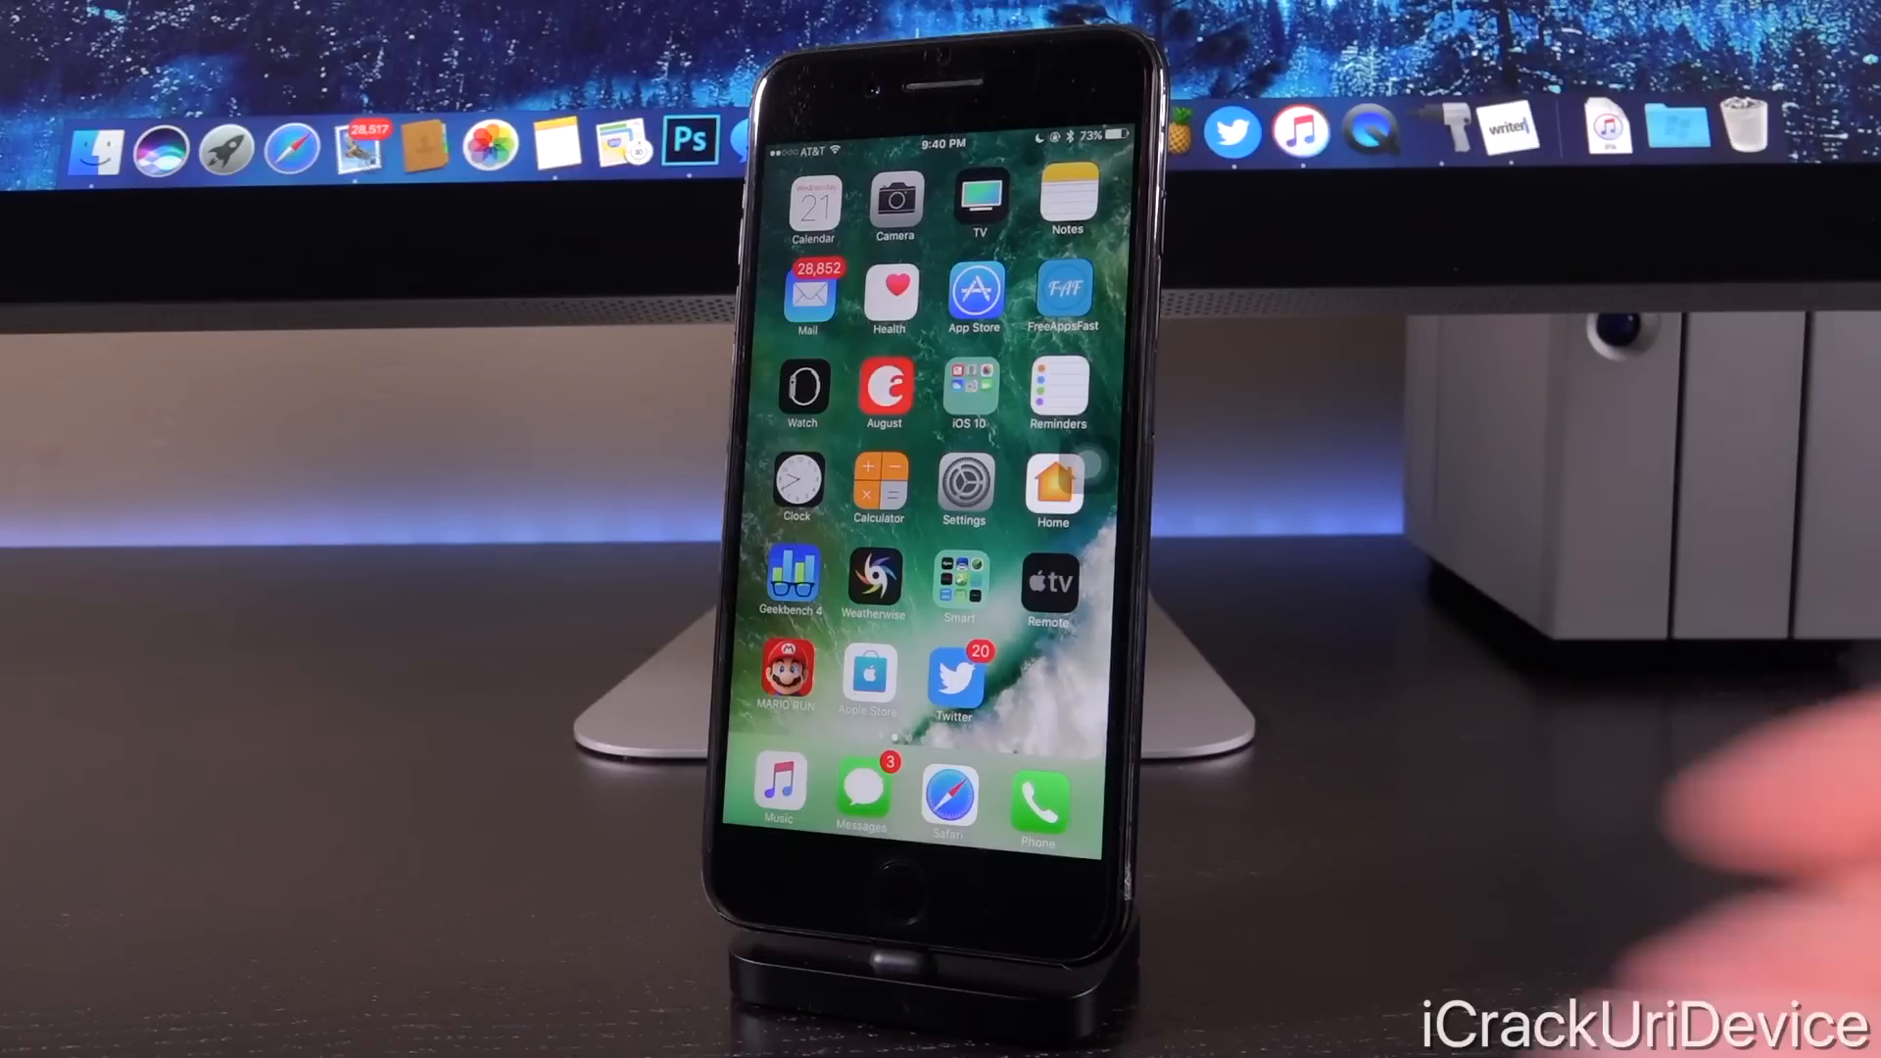